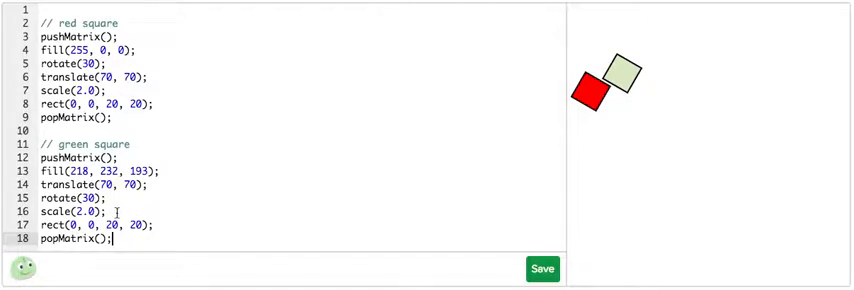
mouse_move(224, 84)
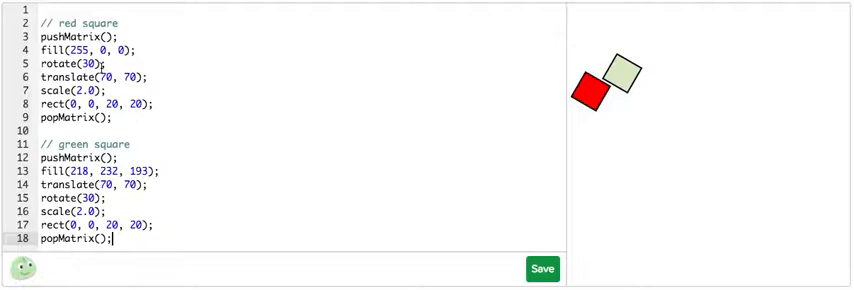
mouse_move(575, 23)
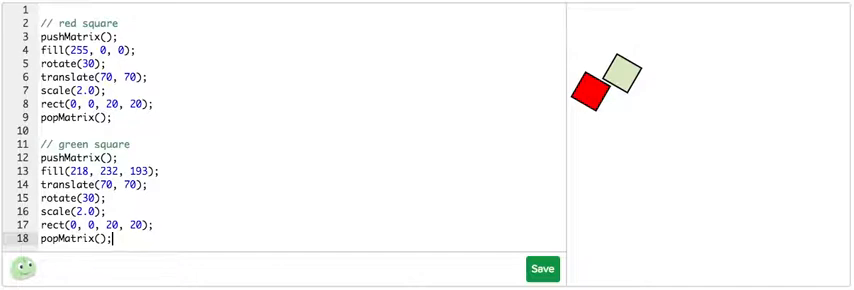
mouse_move(275, 173)
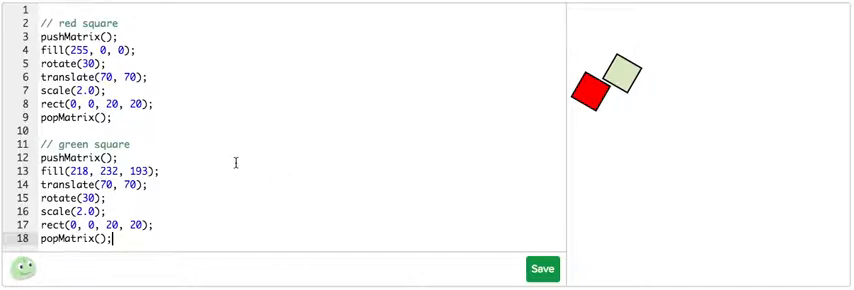
mouse_move(703, 158)
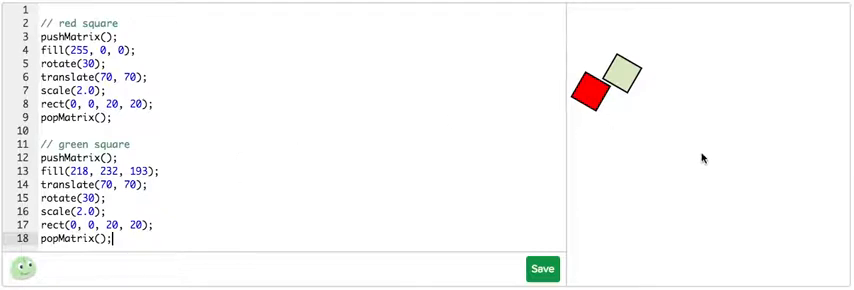
mouse_move(688, 157)
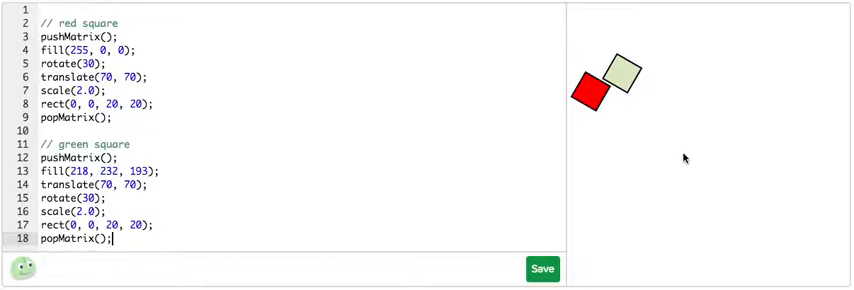
mouse_move(680, 158)
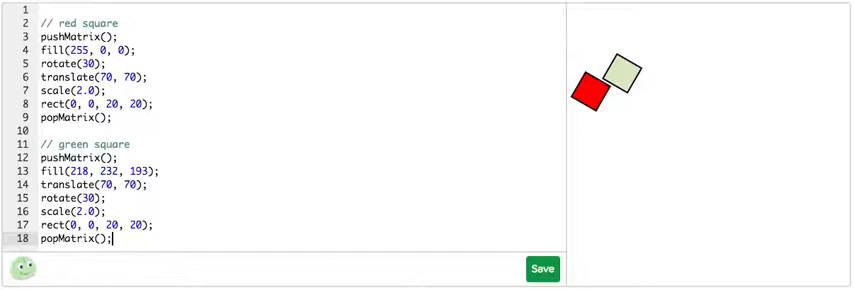
mouse_move(340, 141)
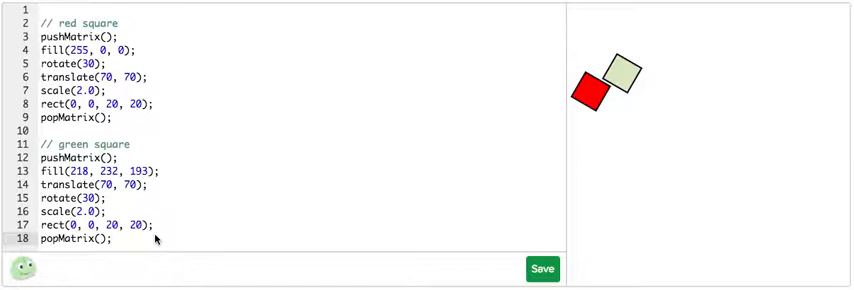
type("reset")
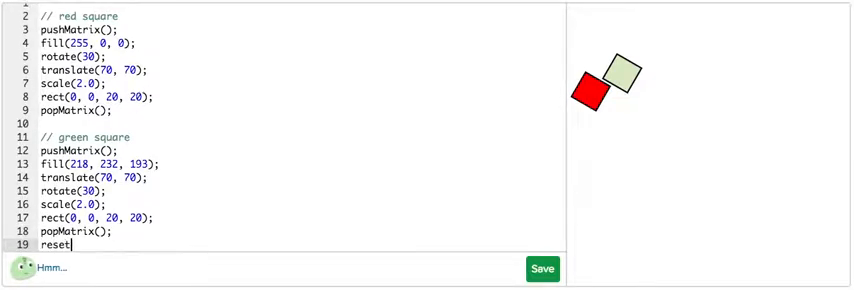
type("Matrix();")
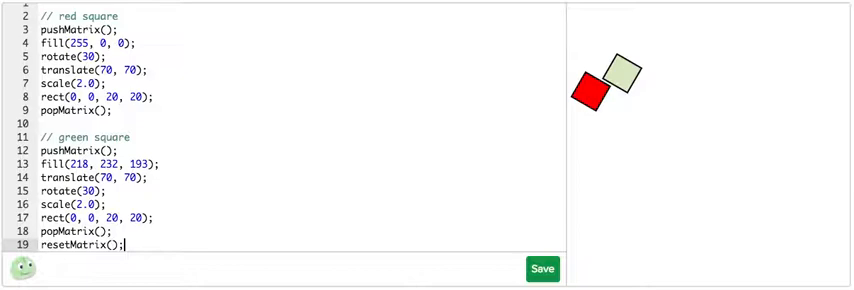
mouse_move(191, 194)
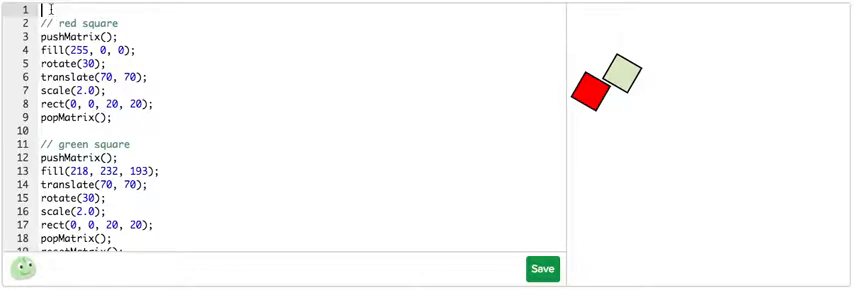
type("// https://www.khanacademy.org/math/precalculus/precalc-matrices/matrices-as-transformations/v/transforming-position-vector")
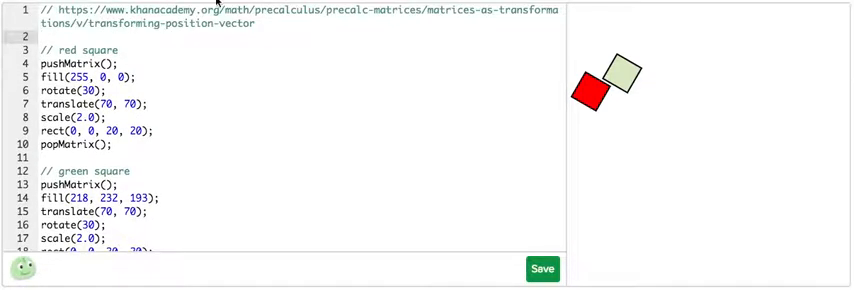